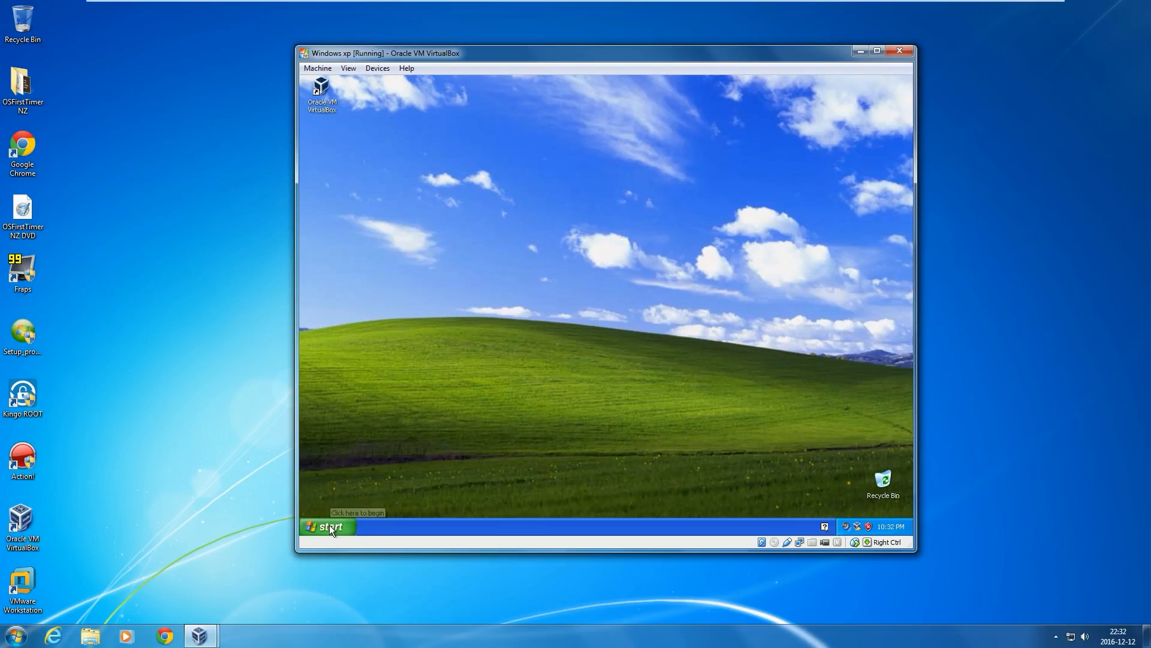
Browse My Computer > C: > WINDOWS > system32, reveal hidden files, and paste mspaint onto the E: drive
left_click(326, 526)
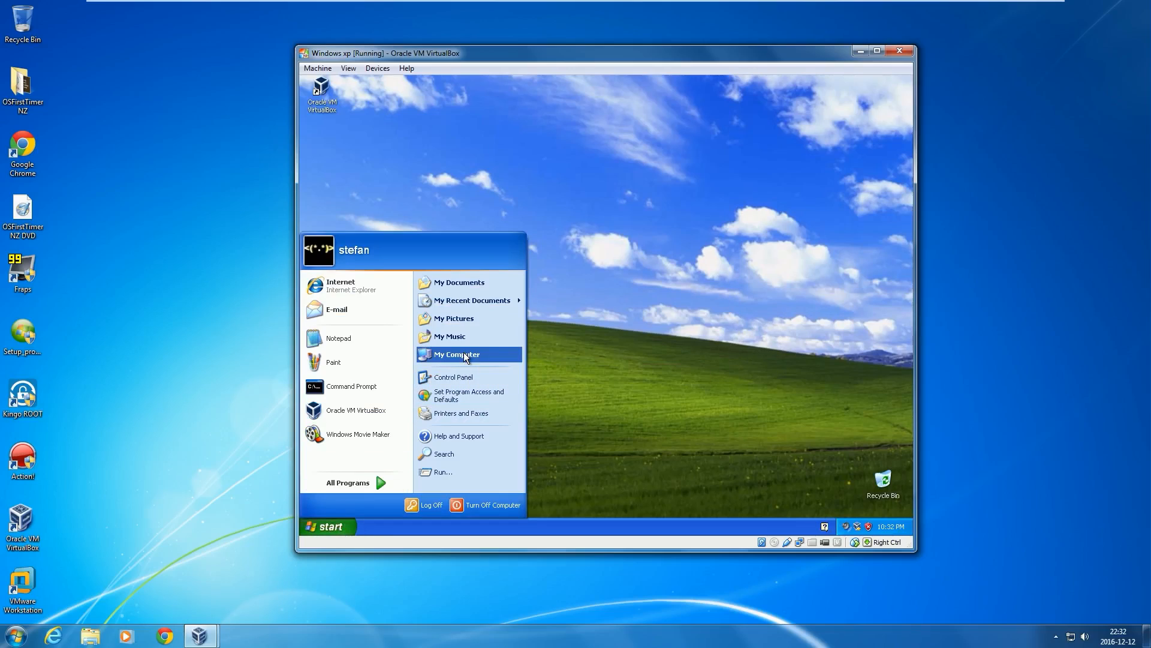
left_click(456, 355)
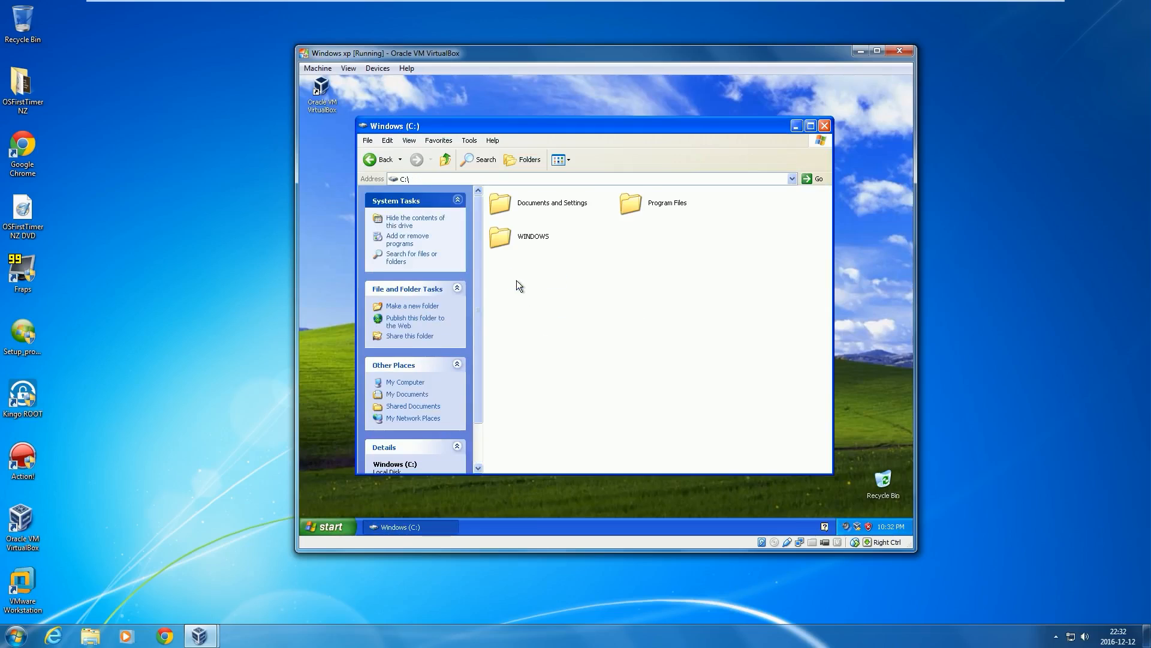
double_click(500, 236)
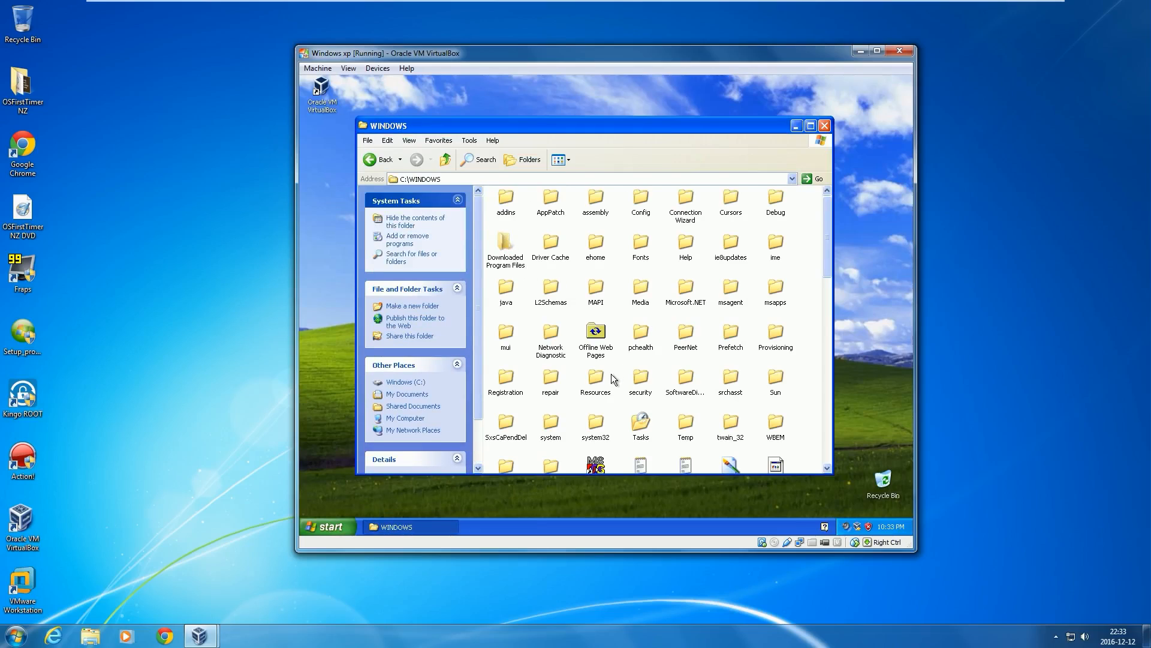
double_click(596, 420)
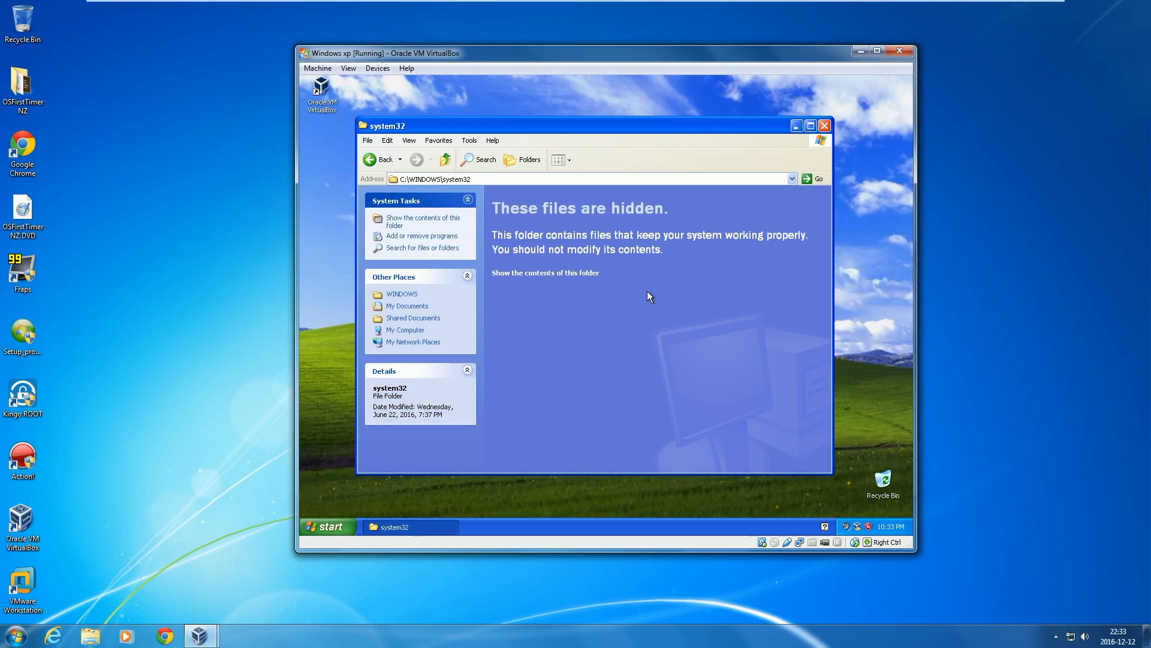
left_click(545, 272)
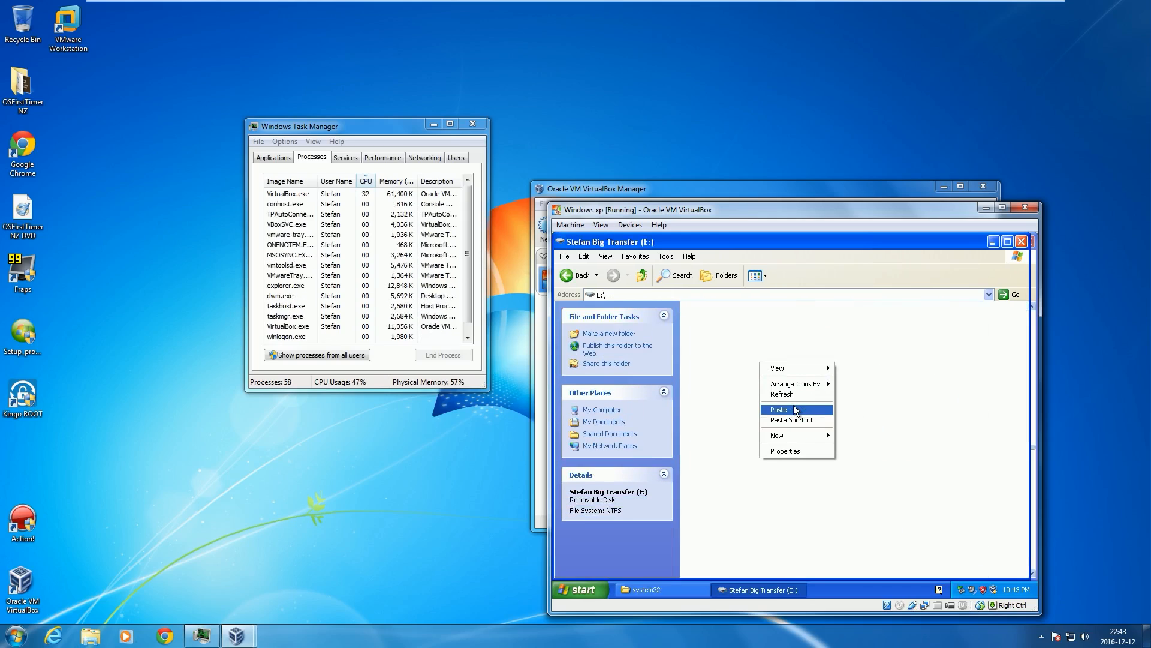
left_click(778, 409)
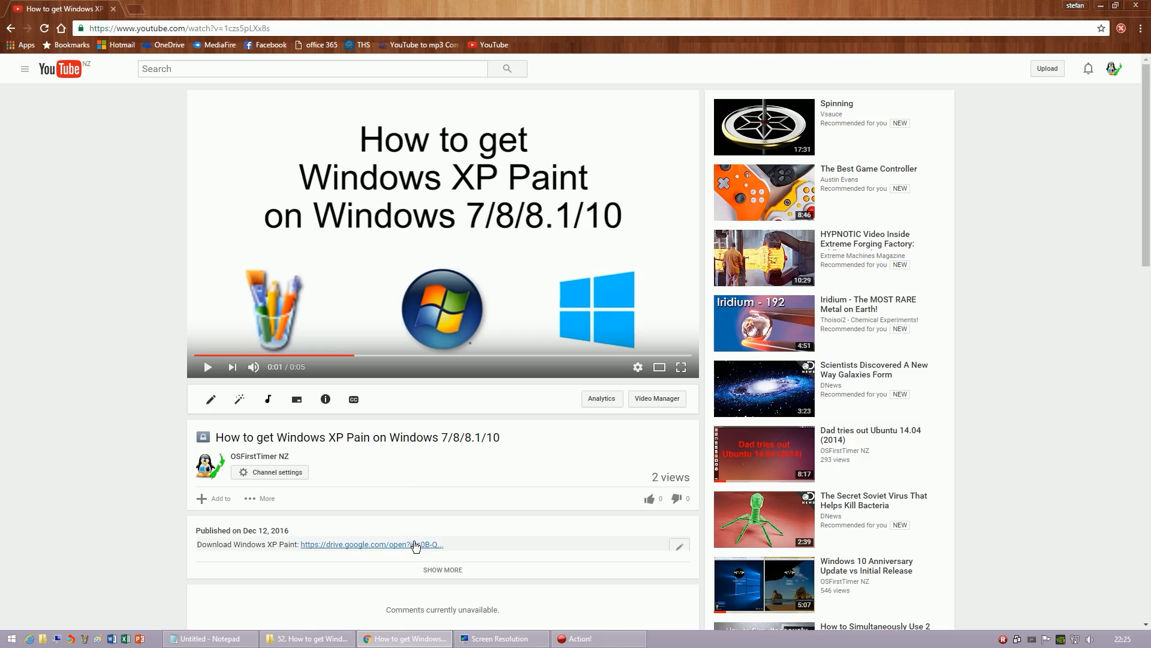
Follow the 'Download Windows XP Paint' Google Drive link in the video description
left_click(372, 544)
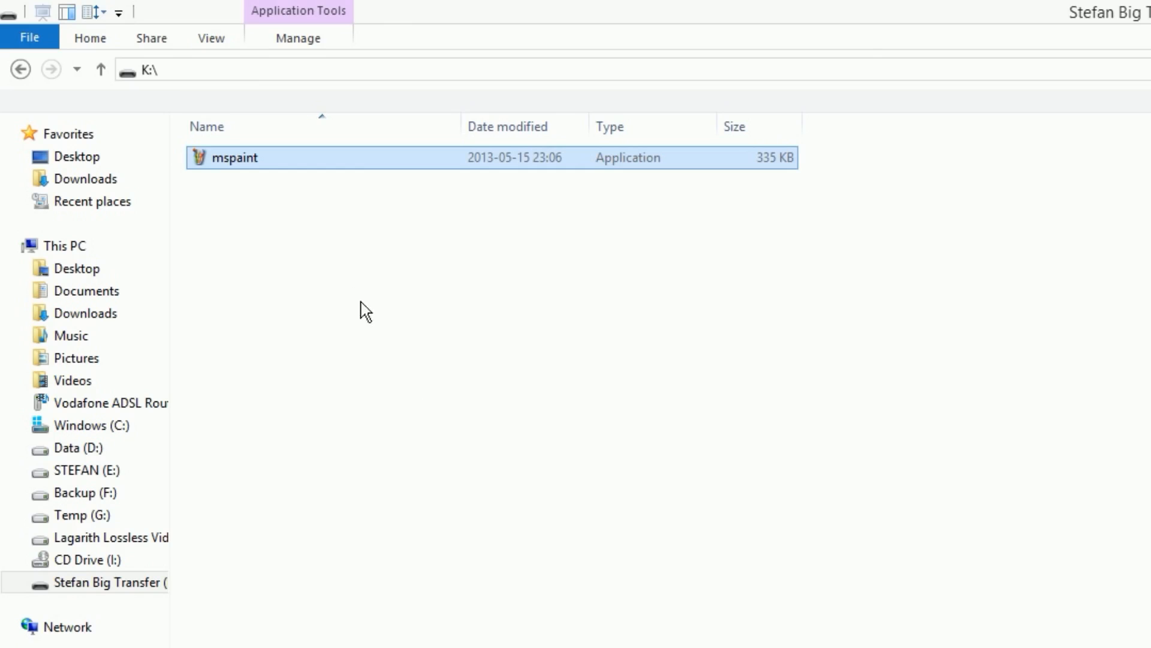
Rename mspaint on K: to XPpaint, correcting a mistyped letter, then bring up its file options
key("F2")
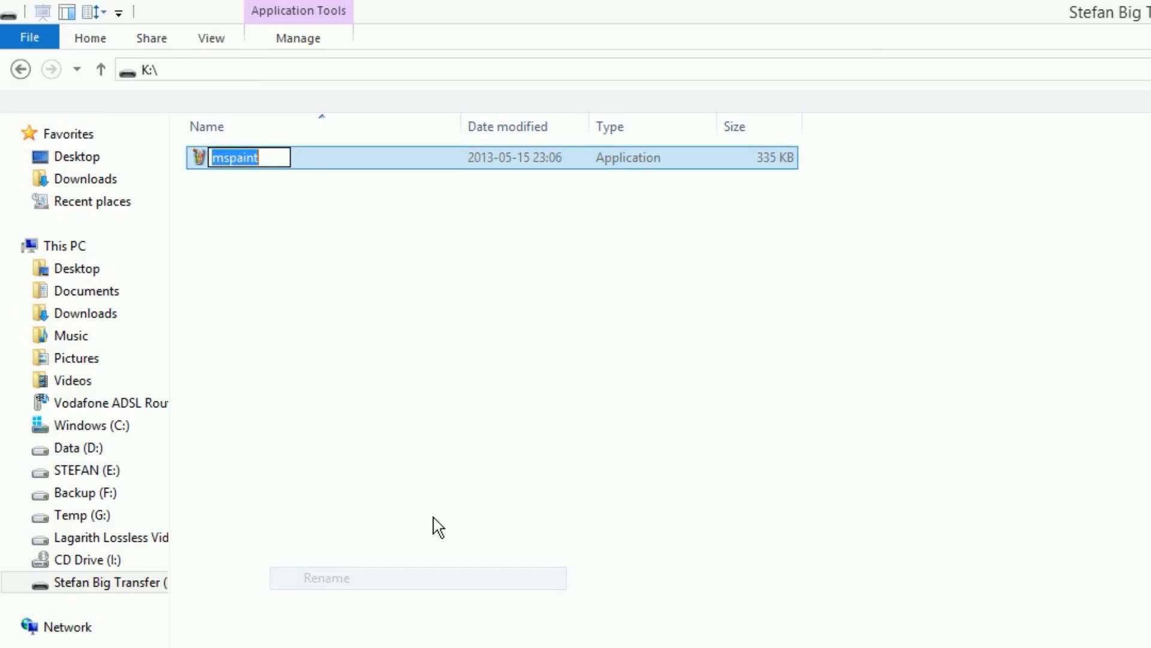
type("xp")
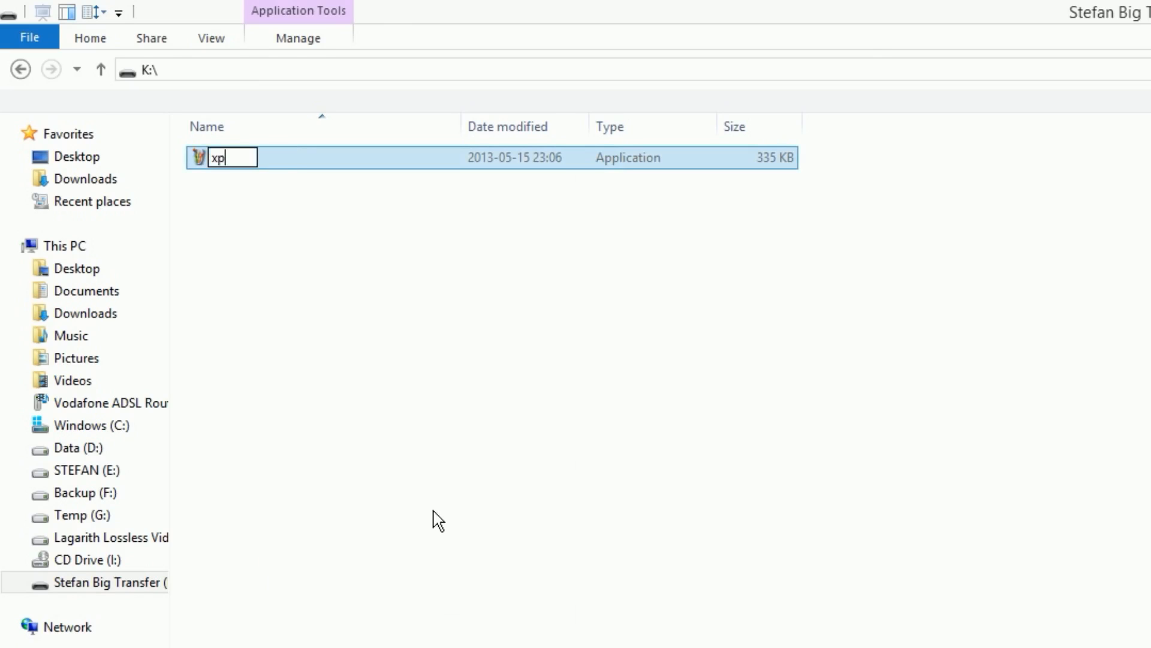
key("BackSpace")
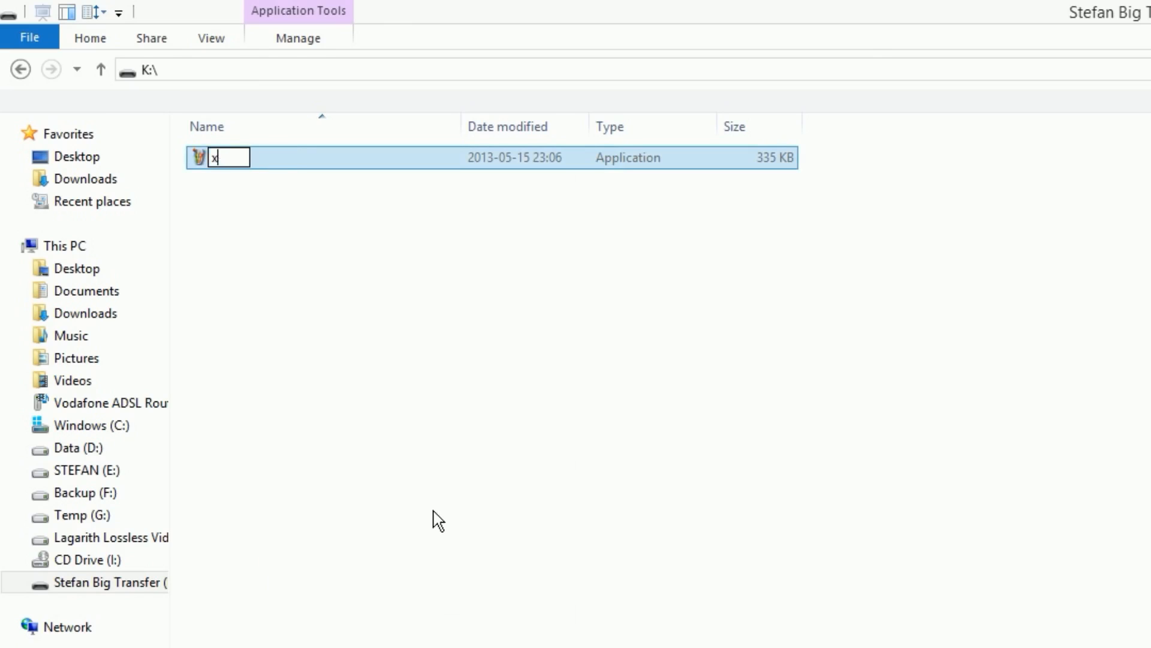
type("Ppaint")
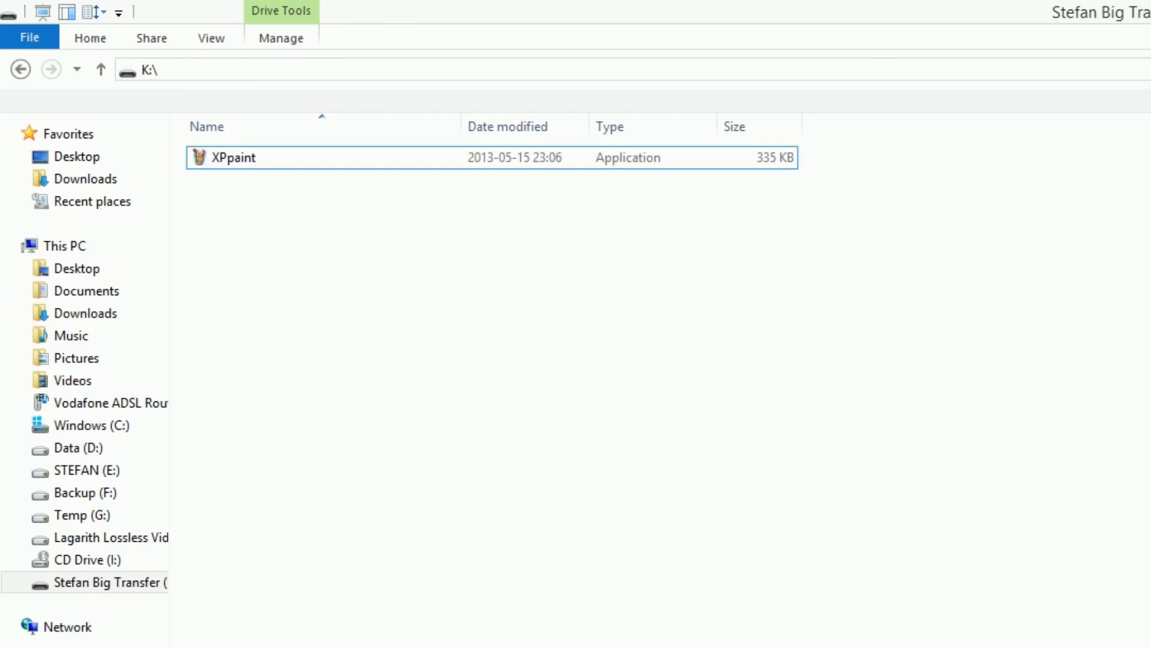
right_click(138, 503)
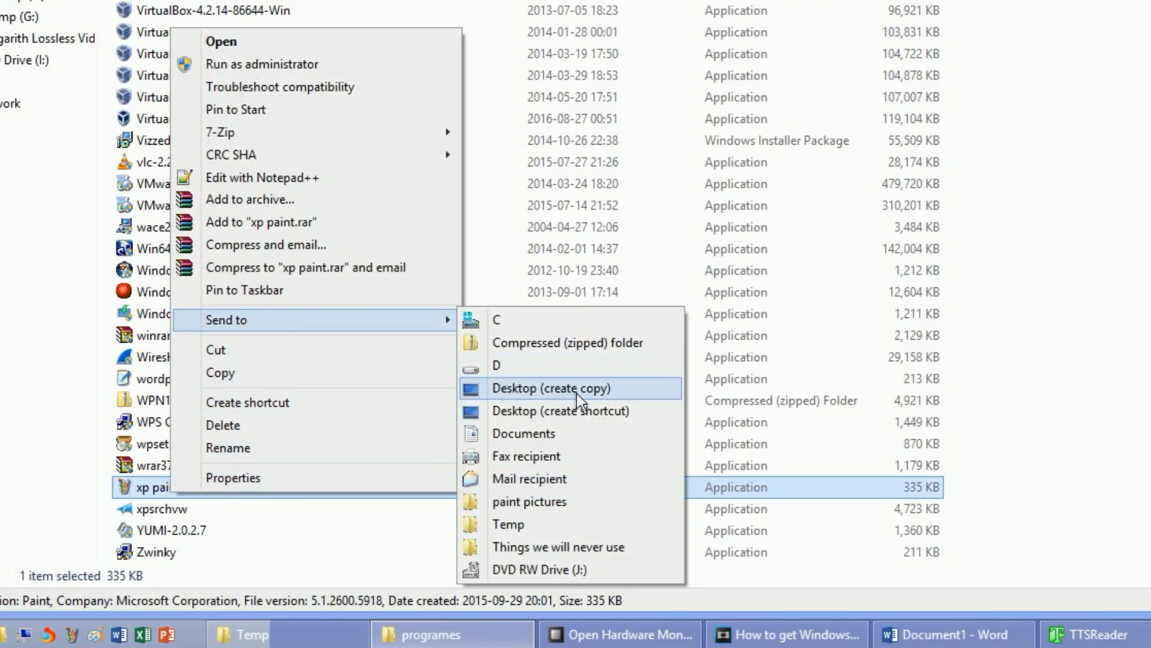
mouse_move(594, 403)
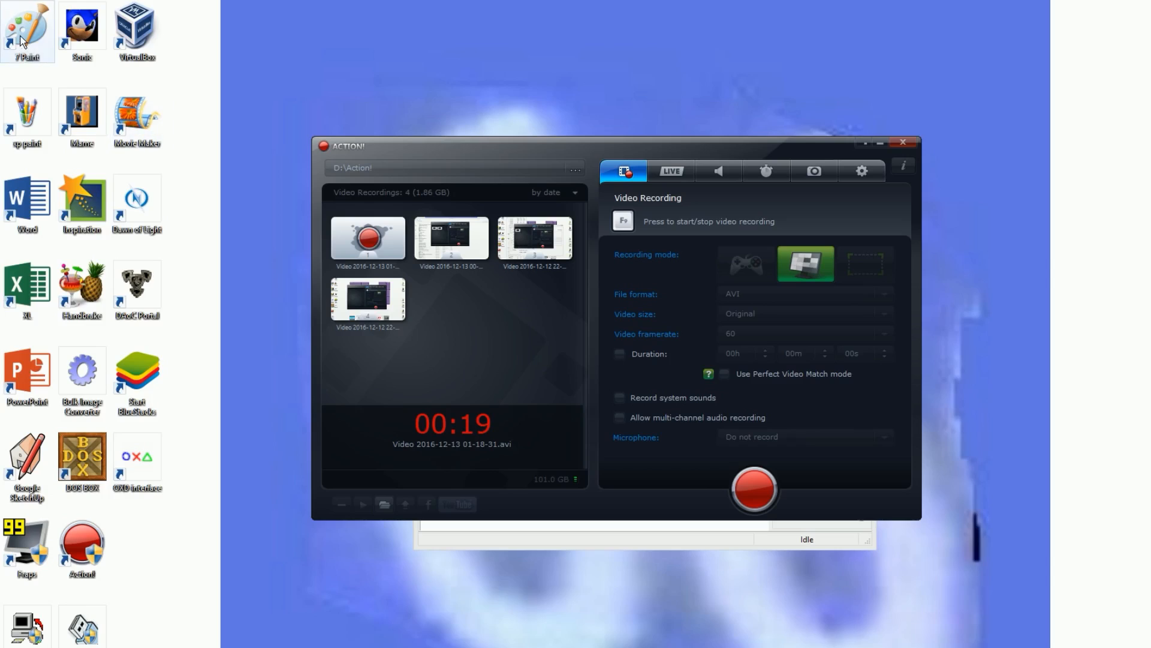
Launch XP paint from its new desktop shortcut
double_click(22, 24)
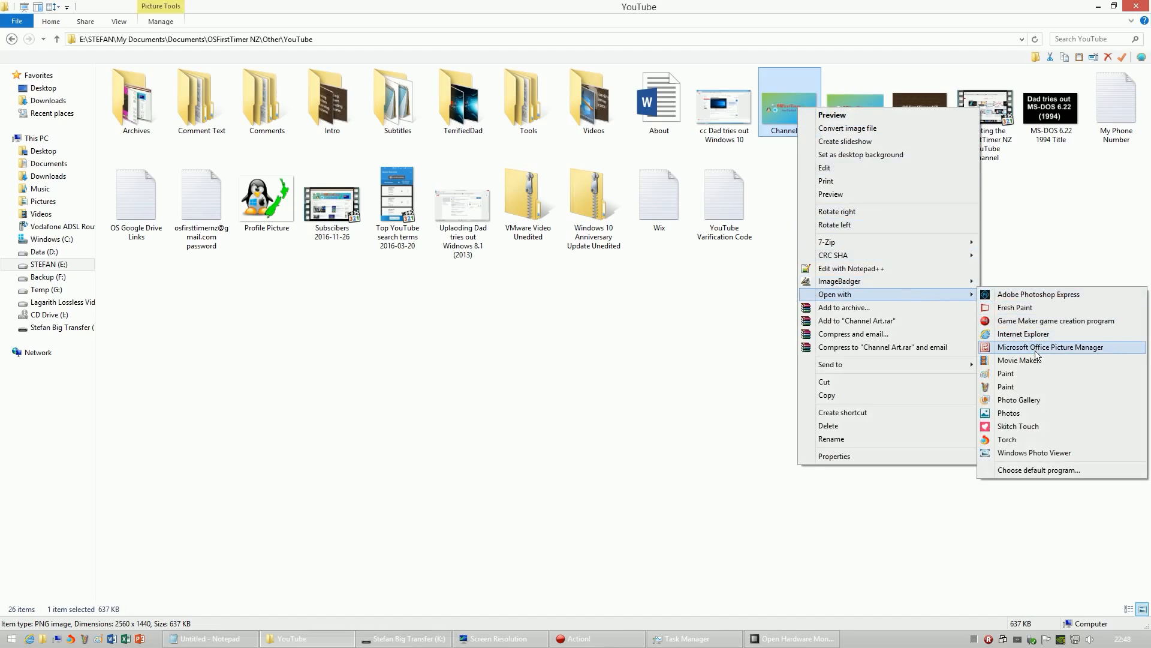
mouse_move(1054, 471)
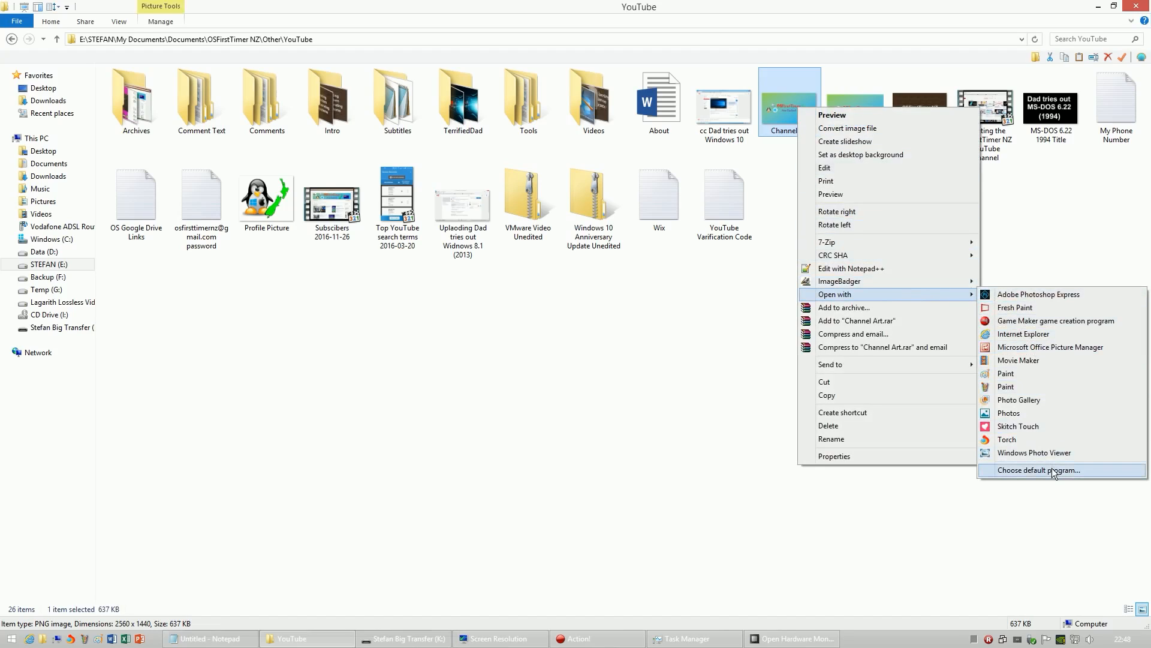
Choose a default program for Channel Art and look for another app on this PC
left_click(1054, 470)
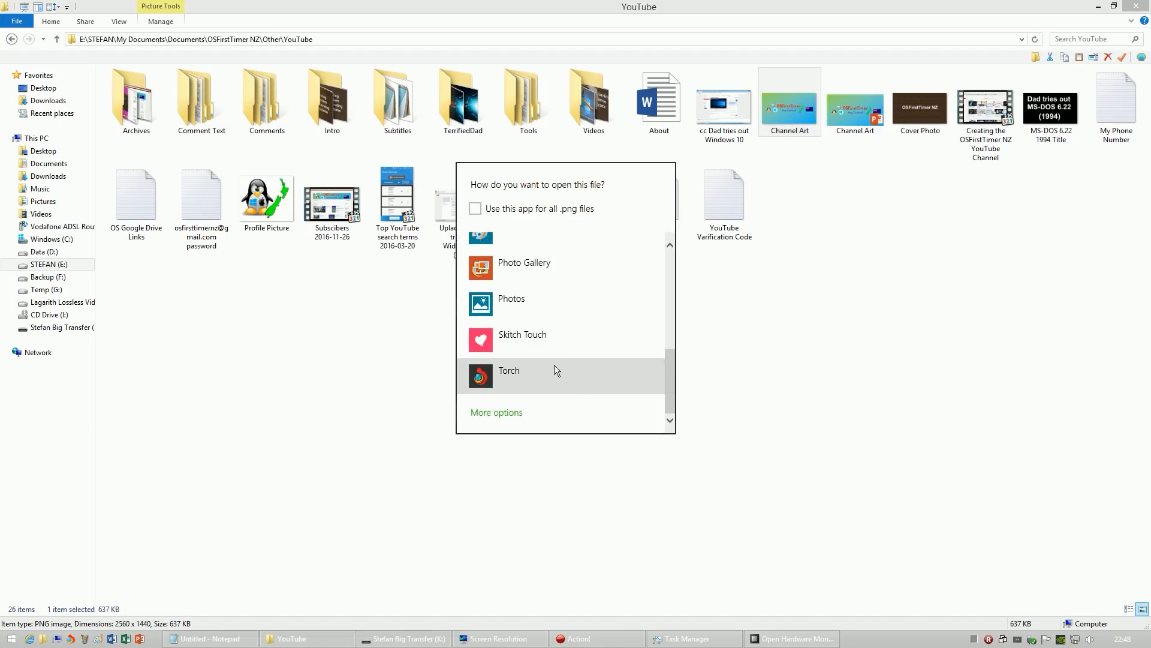
scroll("down", 3)
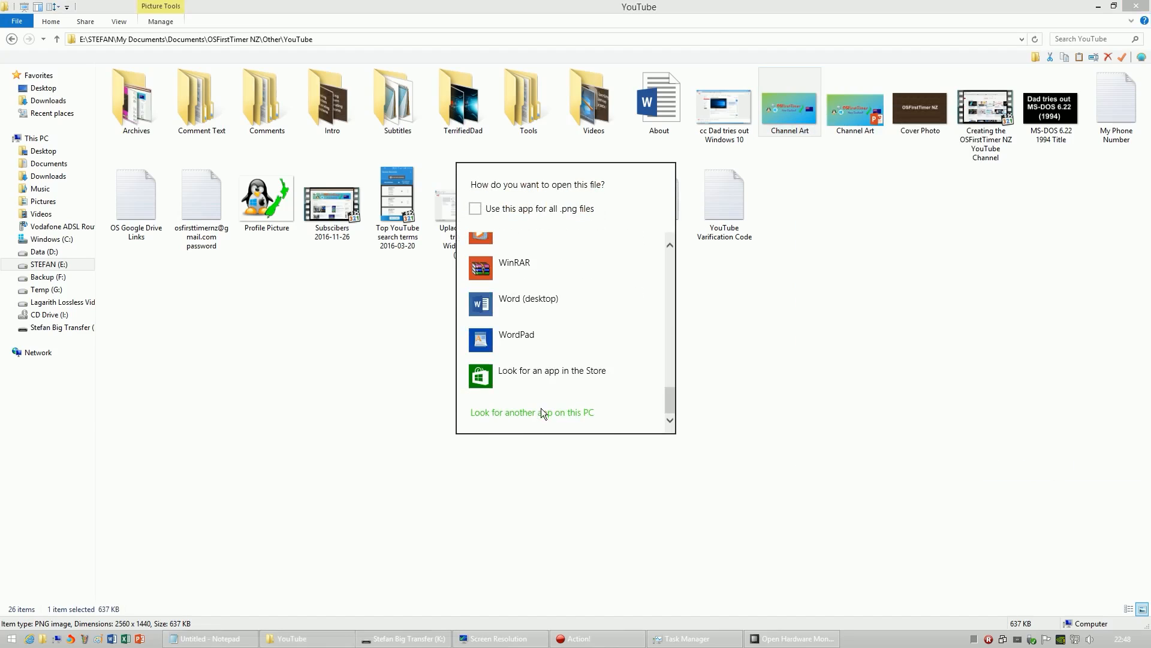
left_click(532, 412)
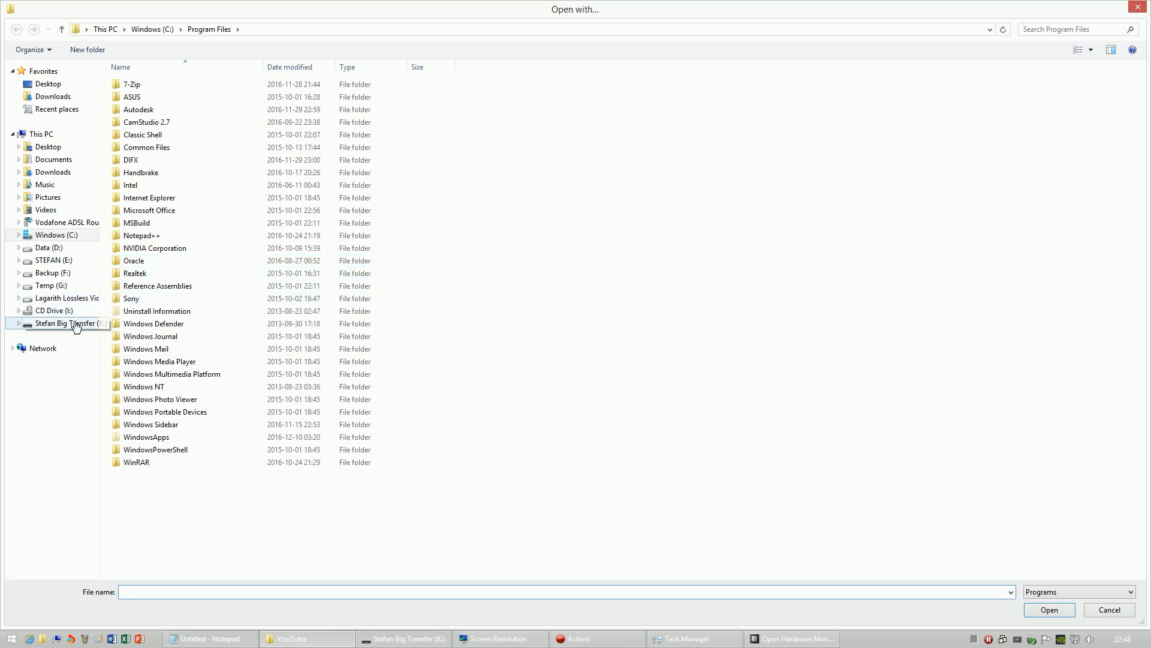